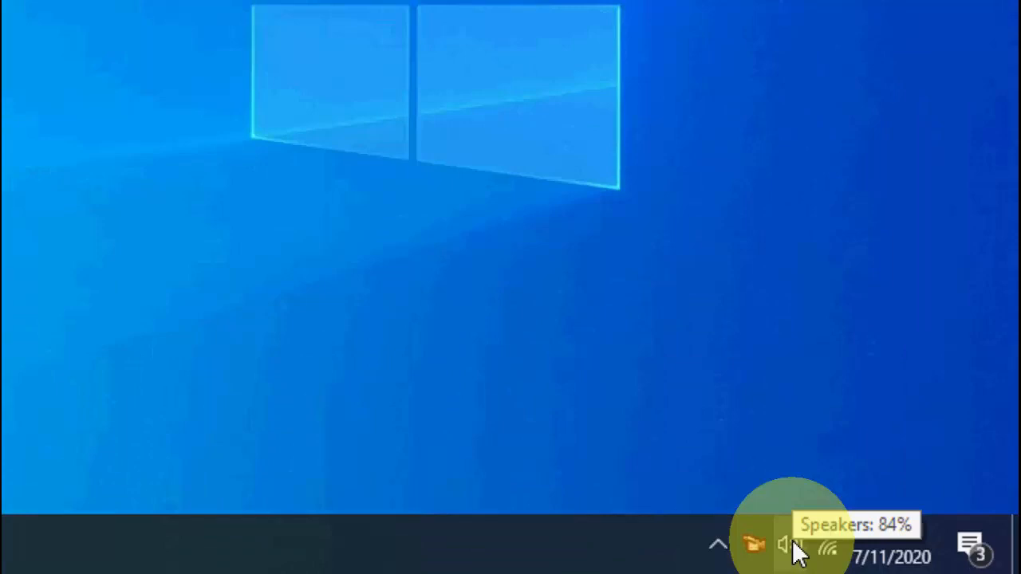
Step: Set communications activity in the Sound panel to 'Do nothing' instead of reducing other sounds
{"action": "right_click", "coordinate": [784, 545]}
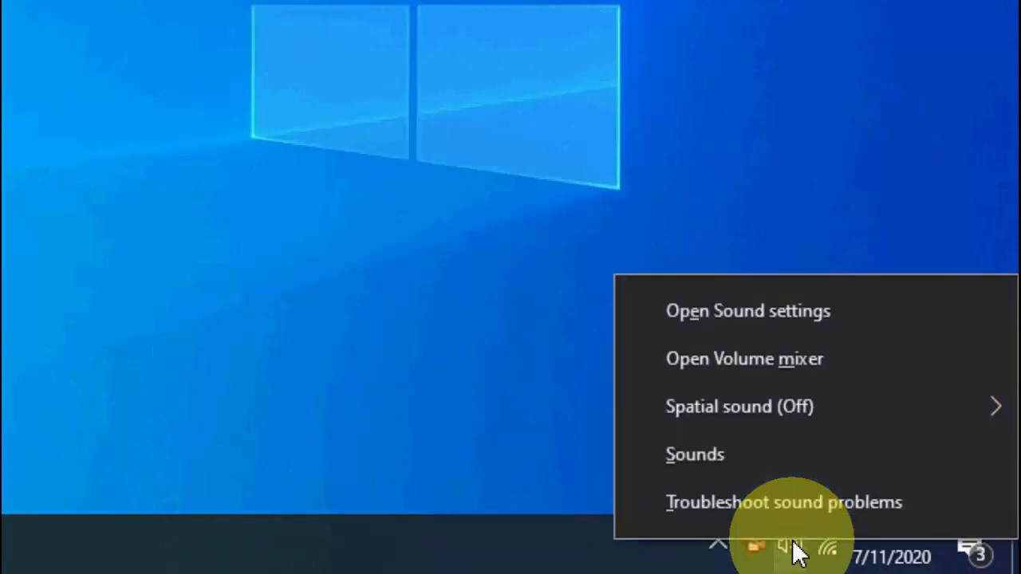
{"action": "left_click", "coordinate": [694, 454]}
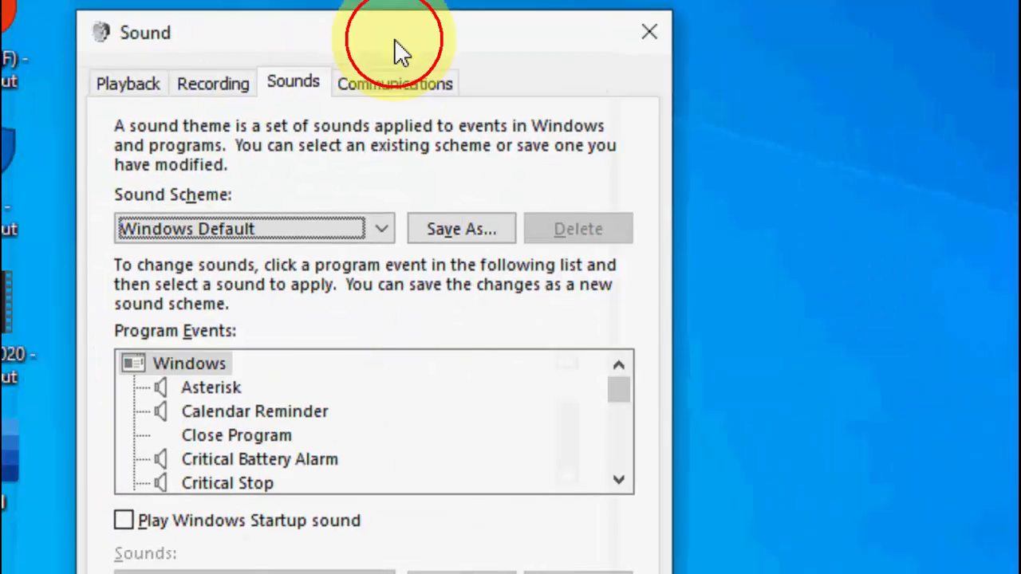
{"action": "left_click", "coordinate": [394, 83]}
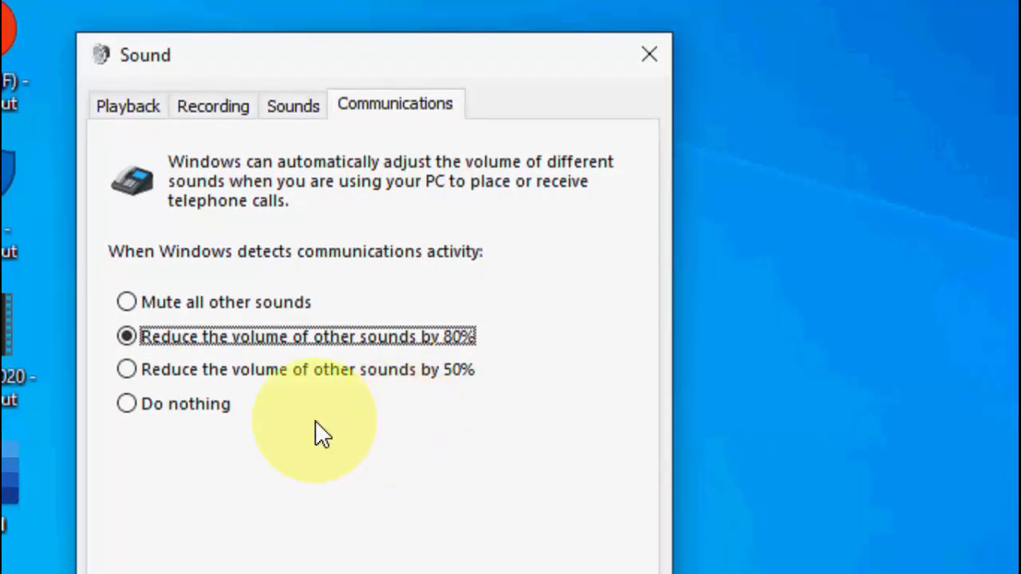
{"action": "left_click", "coordinate": [126, 404]}
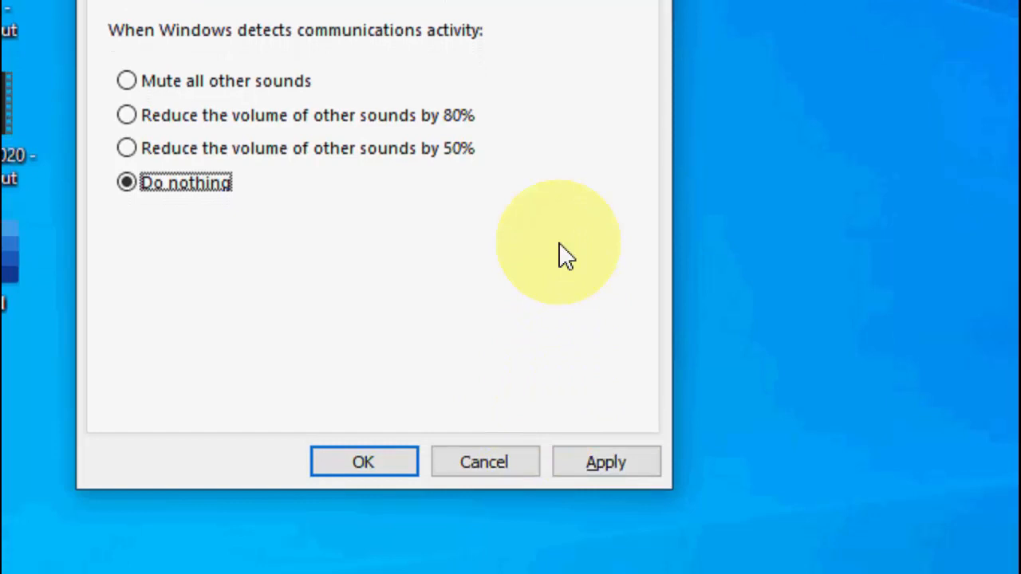
Step: Tick 'Disable all enhancements' in the Speakers device's Enhancements properties
{"action": "left_click", "coordinate": [143, 90]}
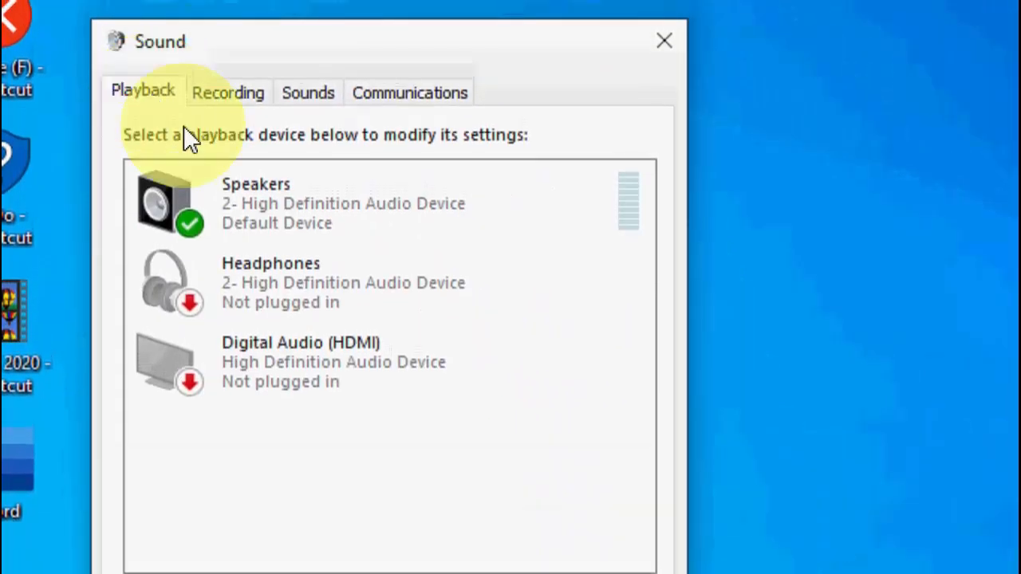
{"action": "mouse_move", "coordinate": [389, 231]}
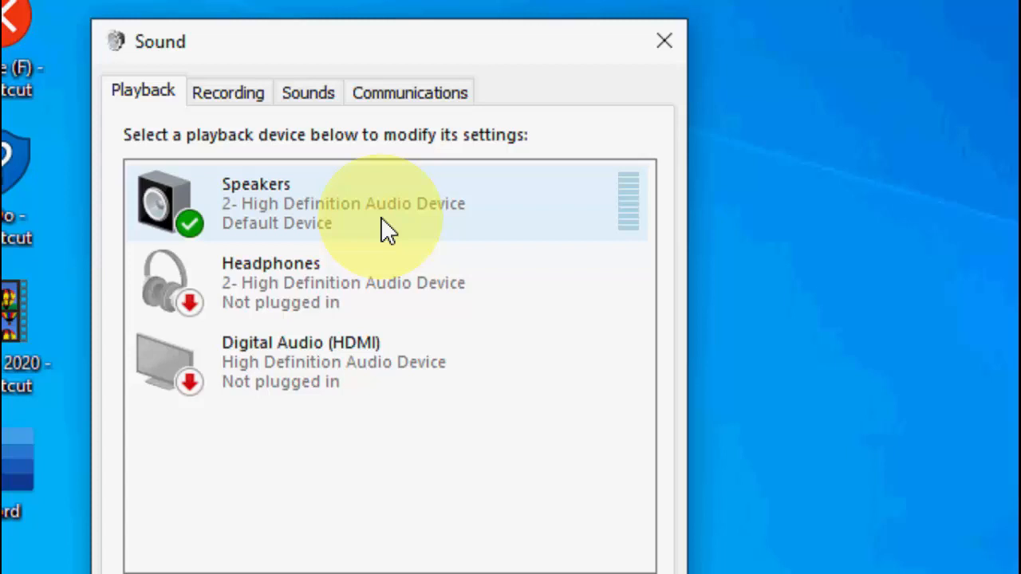
{"action": "mouse_move", "coordinate": [371, 219]}
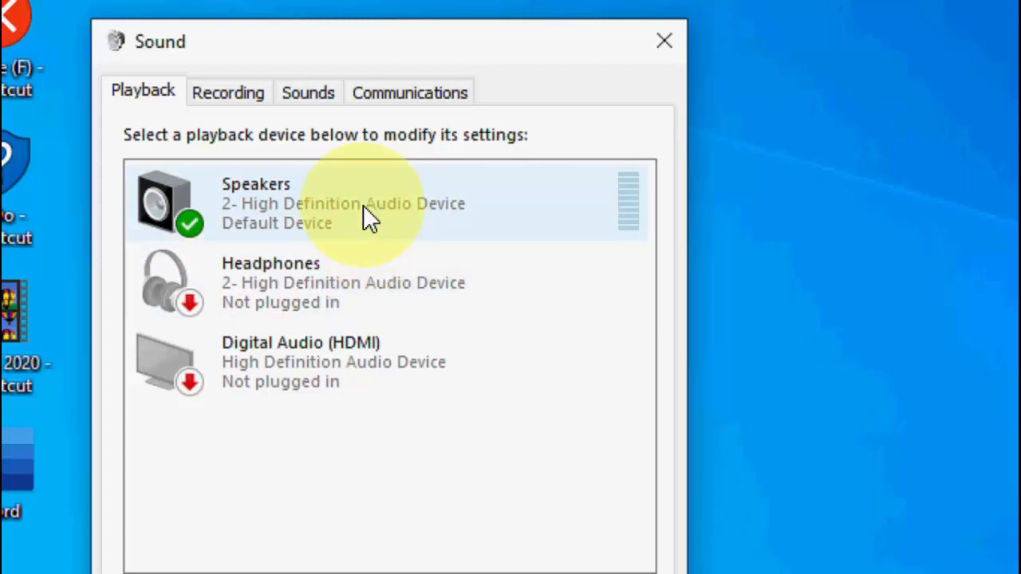
{"action": "left_click", "coordinate": [367, 206]}
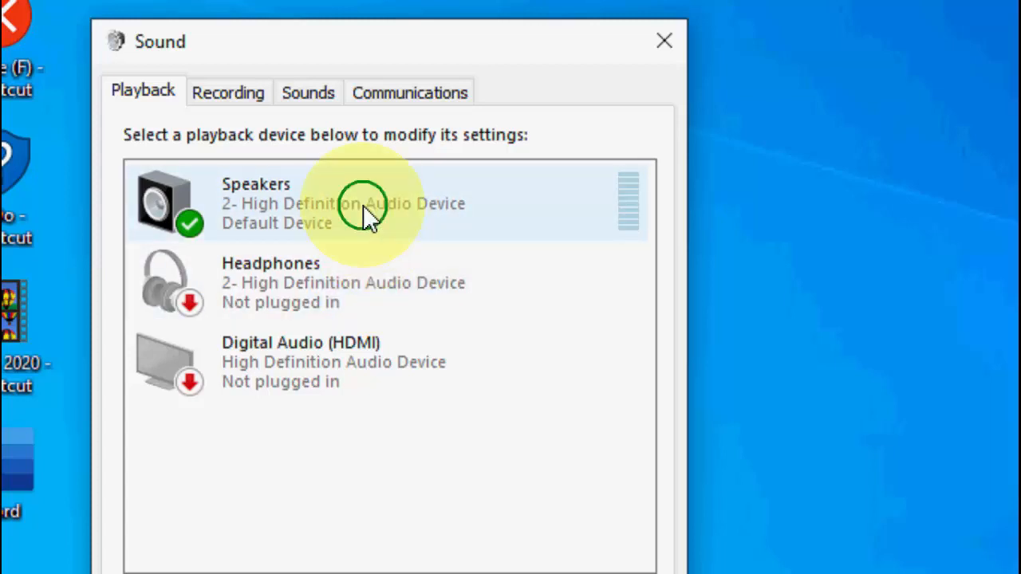
{"action": "right_click", "coordinate": [343, 204]}
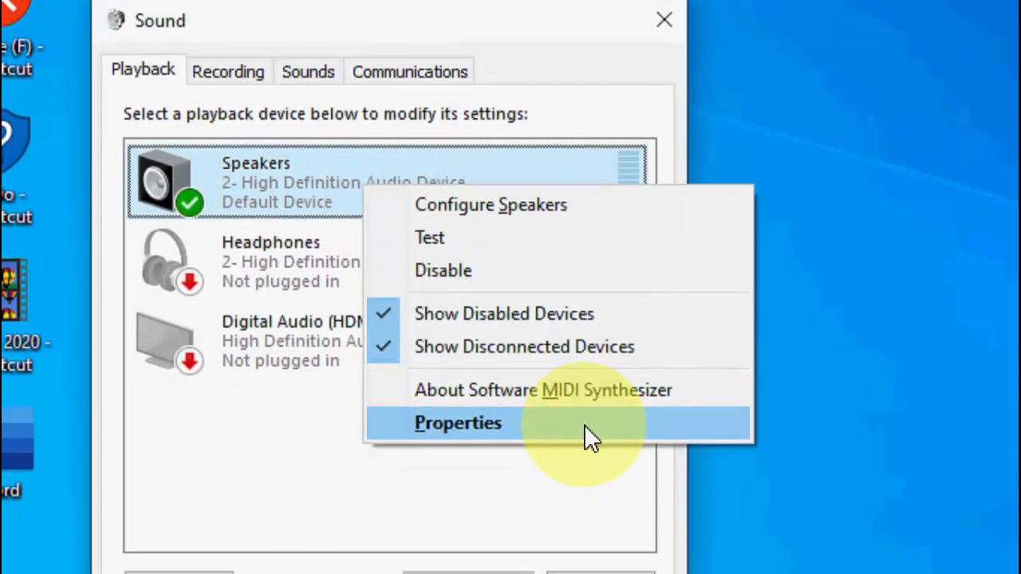
{"action": "left_click", "coordinate": [457, 423]}
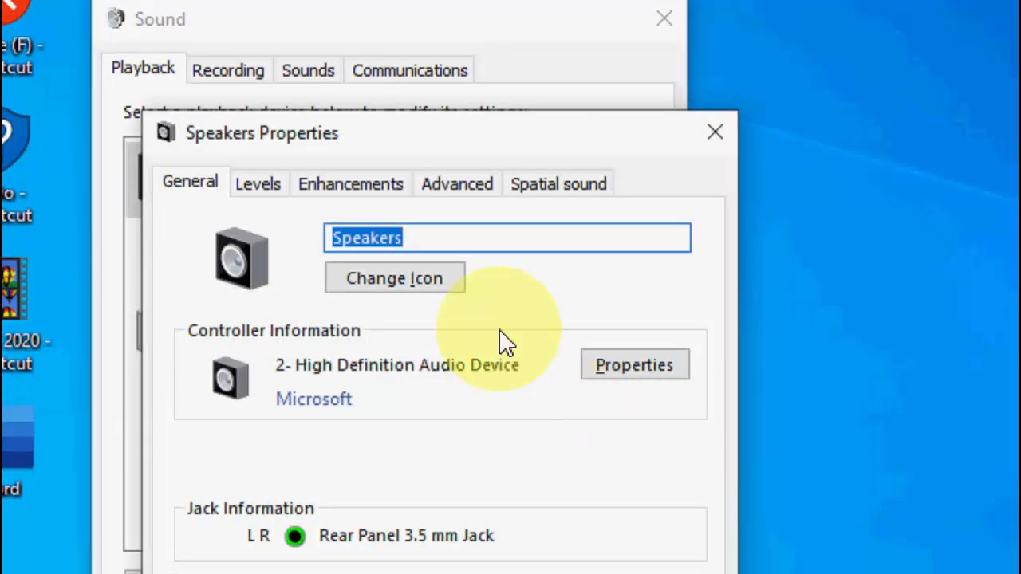
{"action": "left_click", "coordinate": [350, 183]}
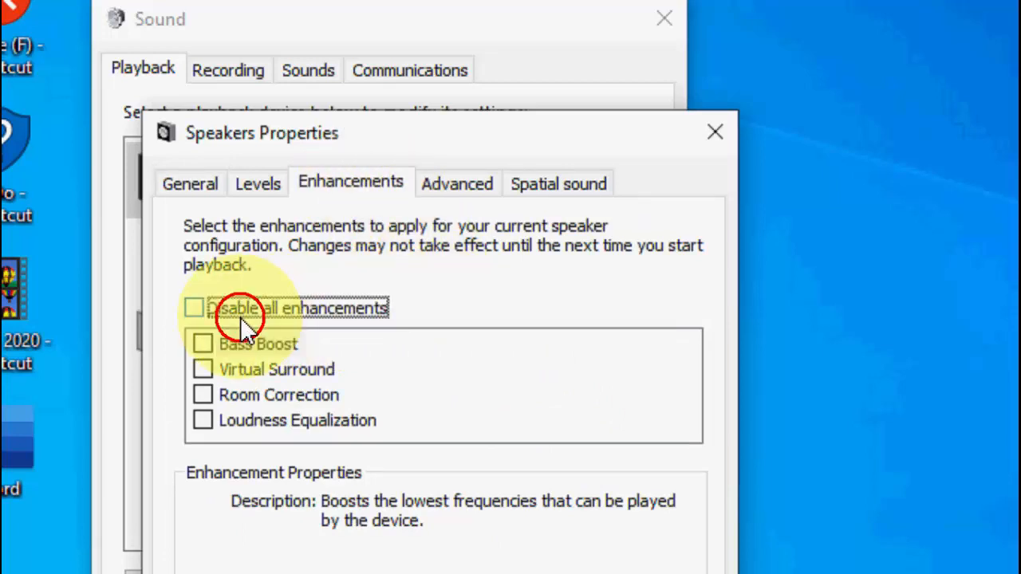
{"action": "left_click", "coordinate": [193, 308]}
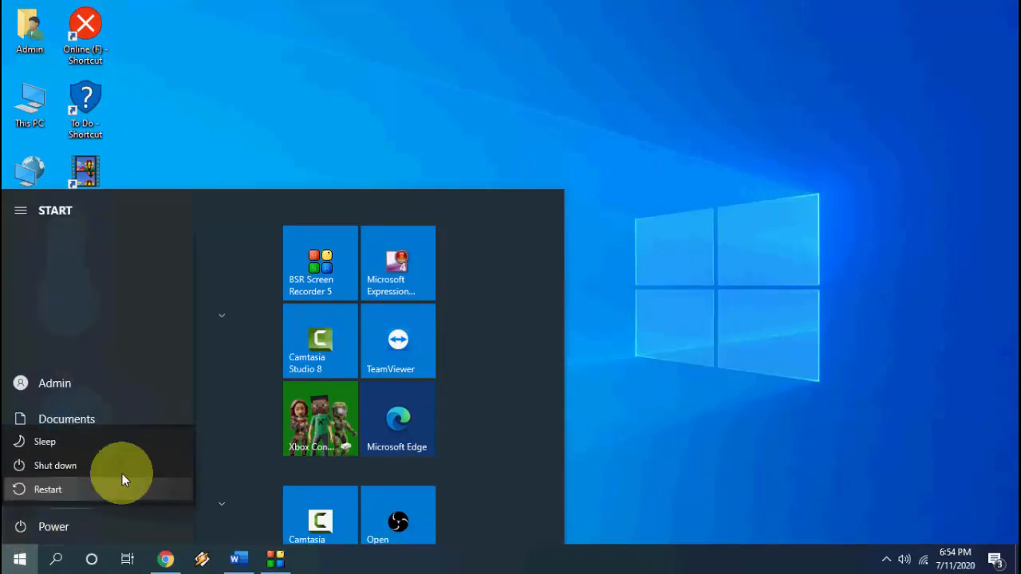
Step: Refresh the desktop from its right-click menu
{"action": "right_click", "coordinate": [494, 160]}
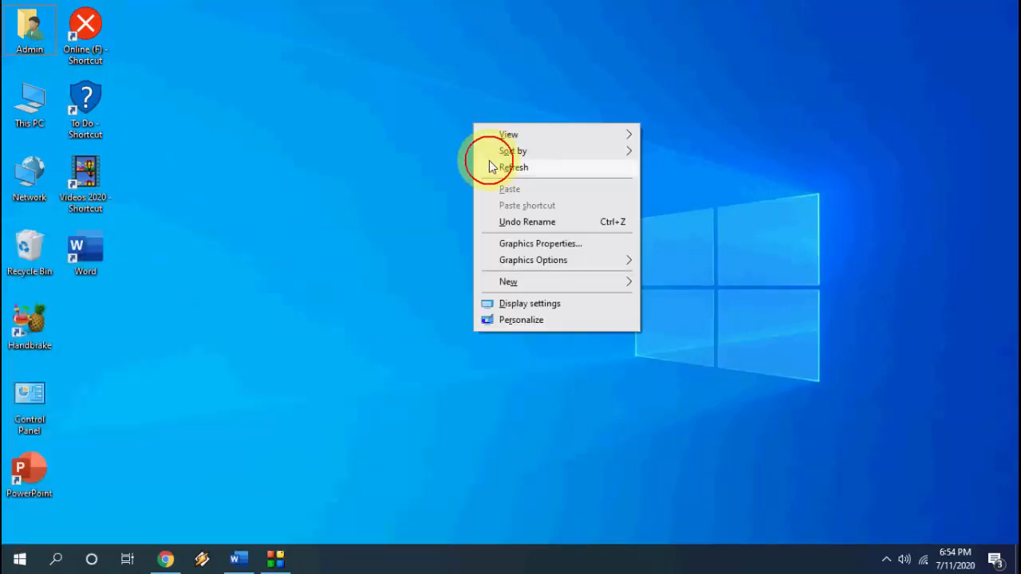
{"action": "left_click", "coordinate": [514, 167]}
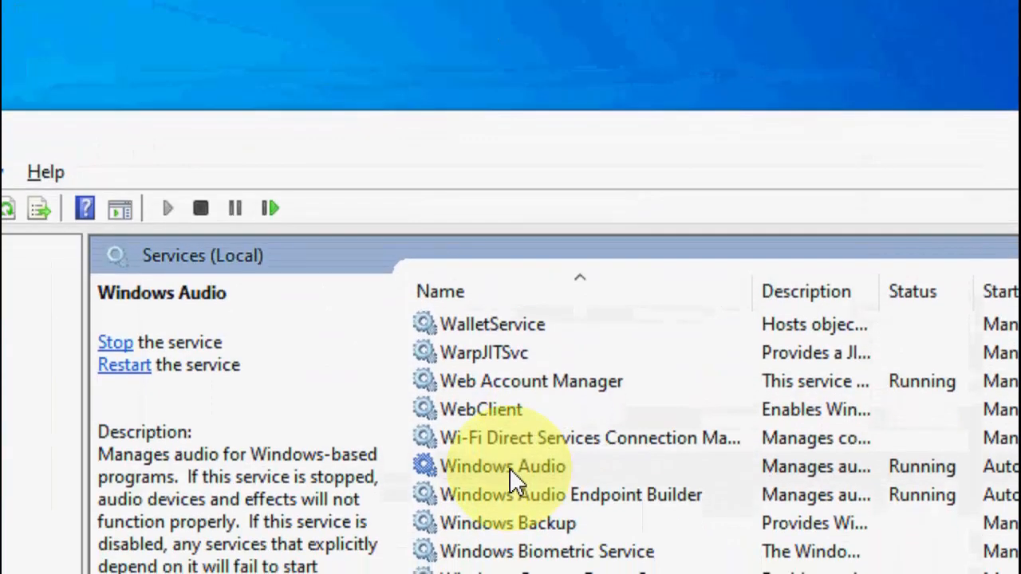
Step: Set the Windows Audio service startup type to Automatic and close Services
{"action": "double_click", "coordinate": [502, 466]}
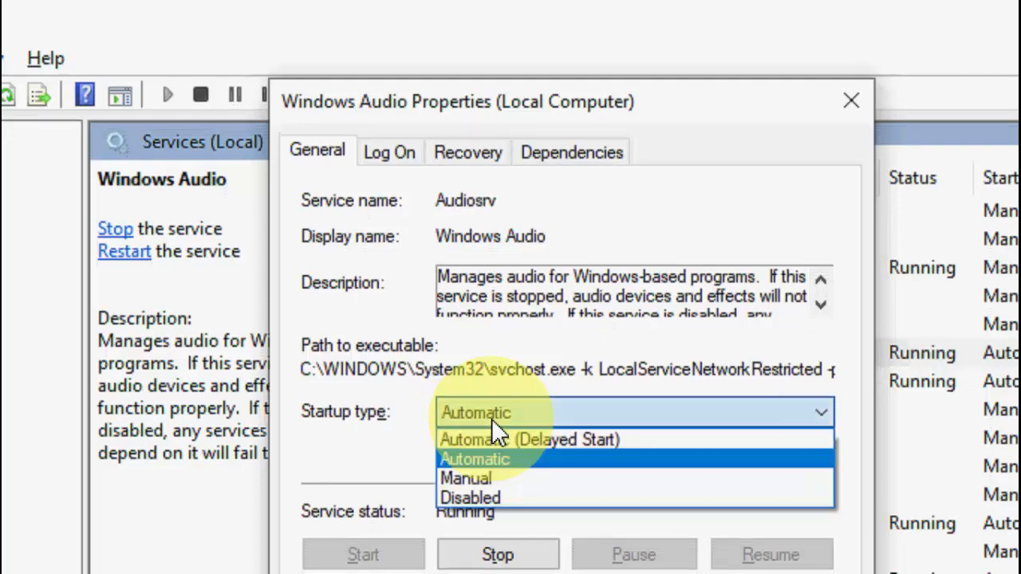
{"action": "left_click", "coordinate": [473, 458]}
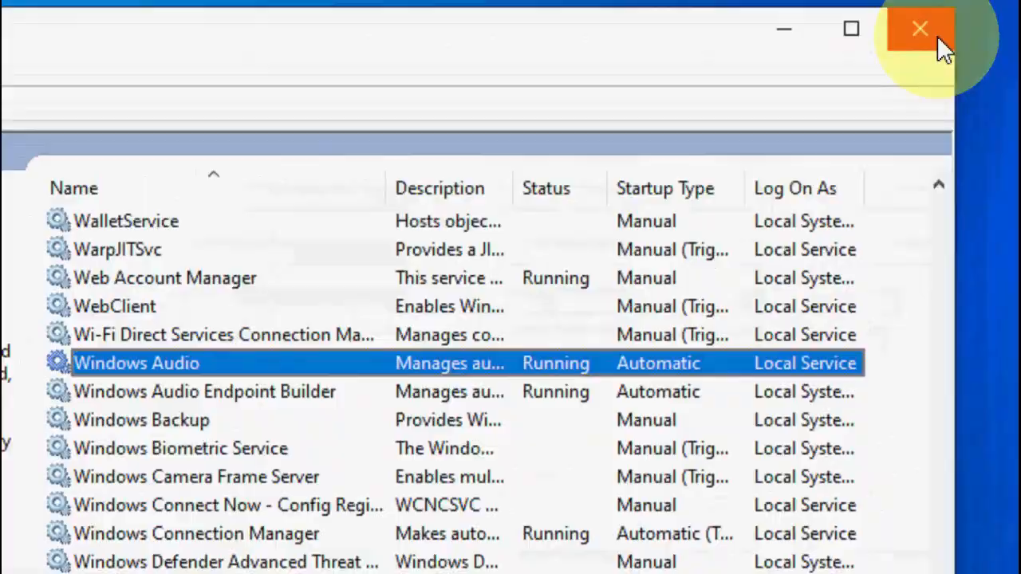
{"action": "left_click", "coordinate": [920, 29]}
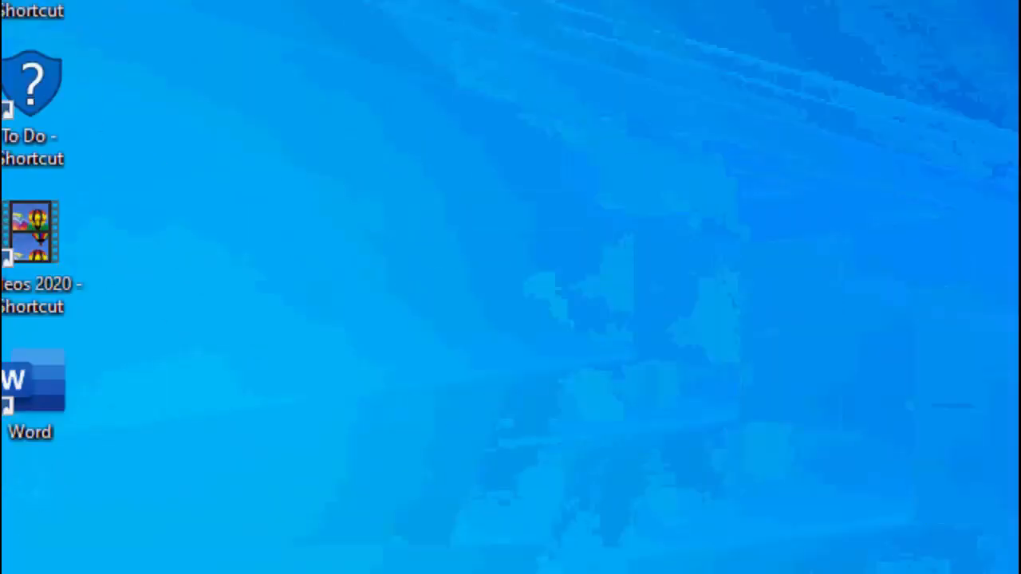
Step: Open Device Manager in Computer Management and expand Sound, video and game controllers
{"action": "right_click", "coordinate": [58, 144]}
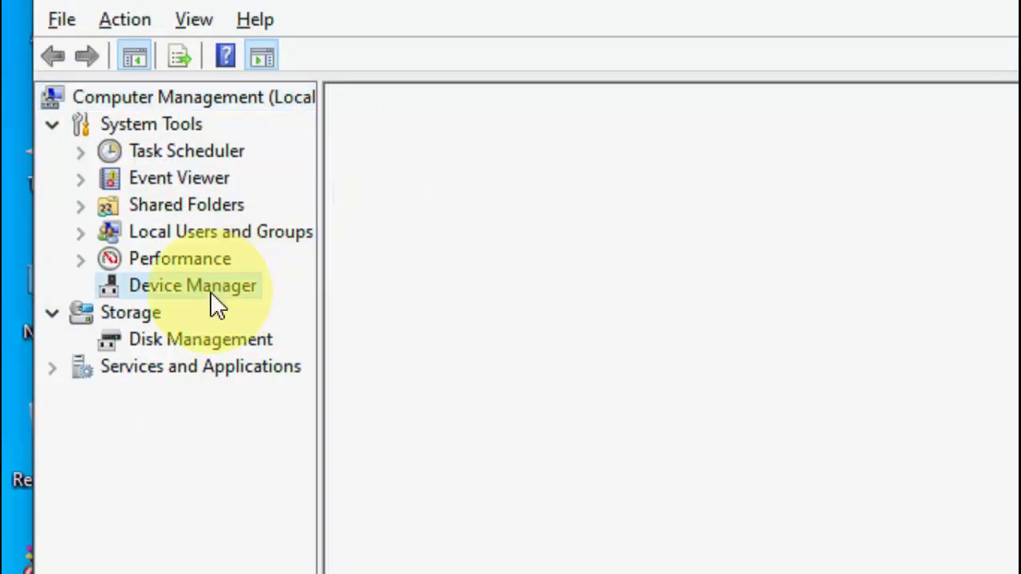
{"action": "left_click", "coordinate": [193, 286]}
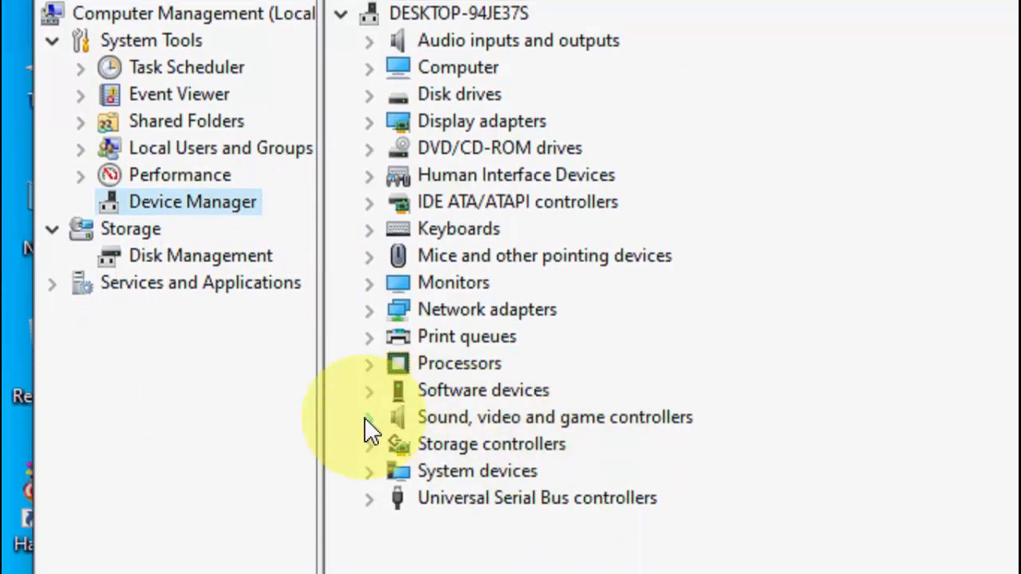
{"action": "left_click", "coordinate": [368, 417]}
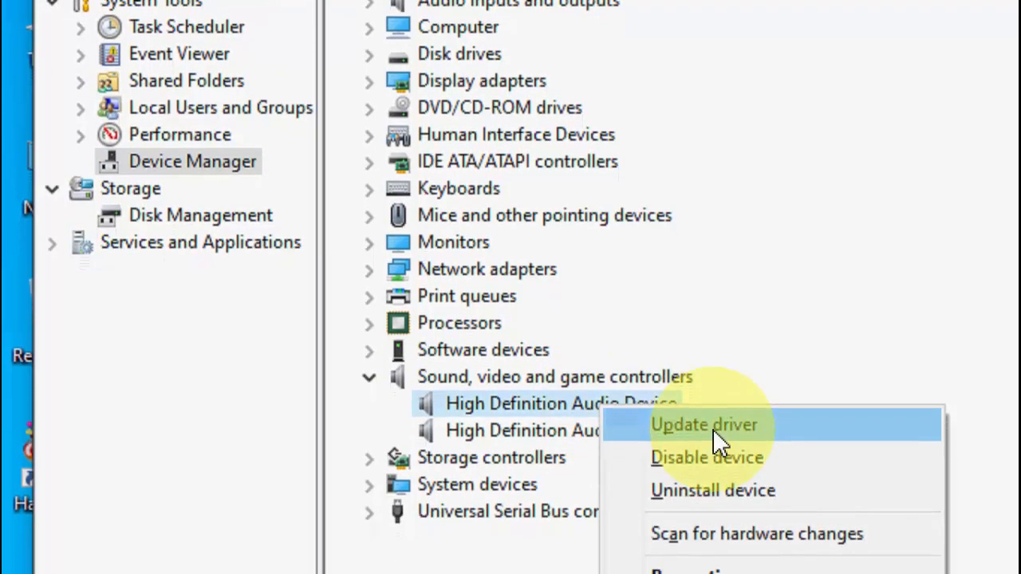
Step: Reinstall the High Definition Audio Device driver from drivers on the computer, then close Computer Management
{"action": "left_click", "coordinate": [704, 424]}
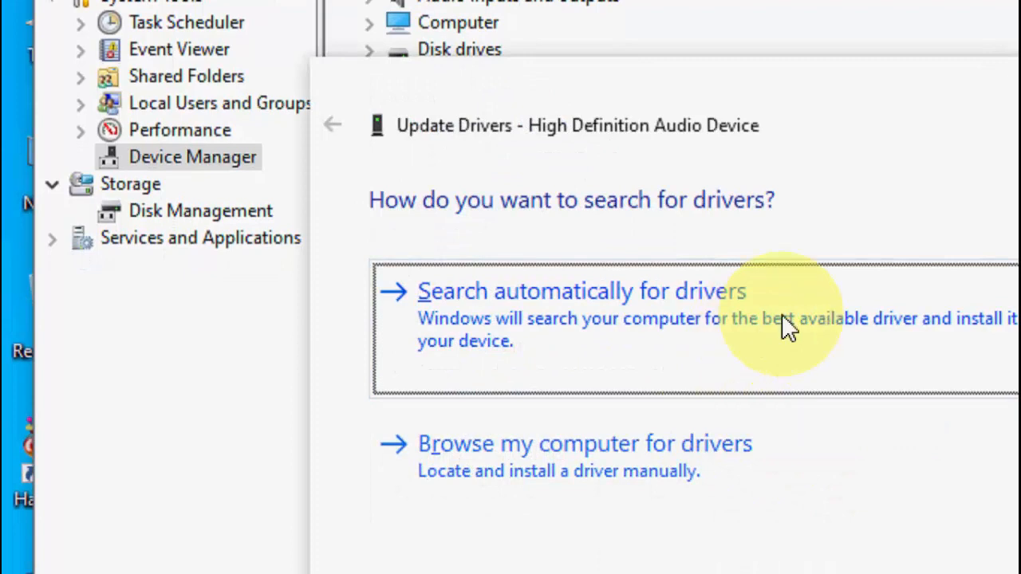
{"action": "mouse_move", "coordinate": [474, 335]}
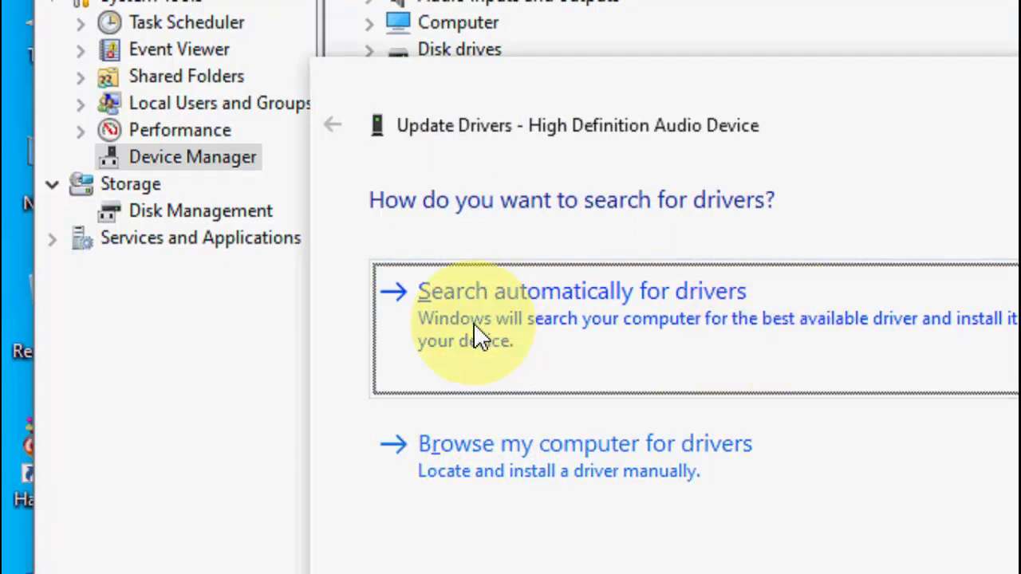
{"action": "mouse_move", "coordinate": [646, 319]}
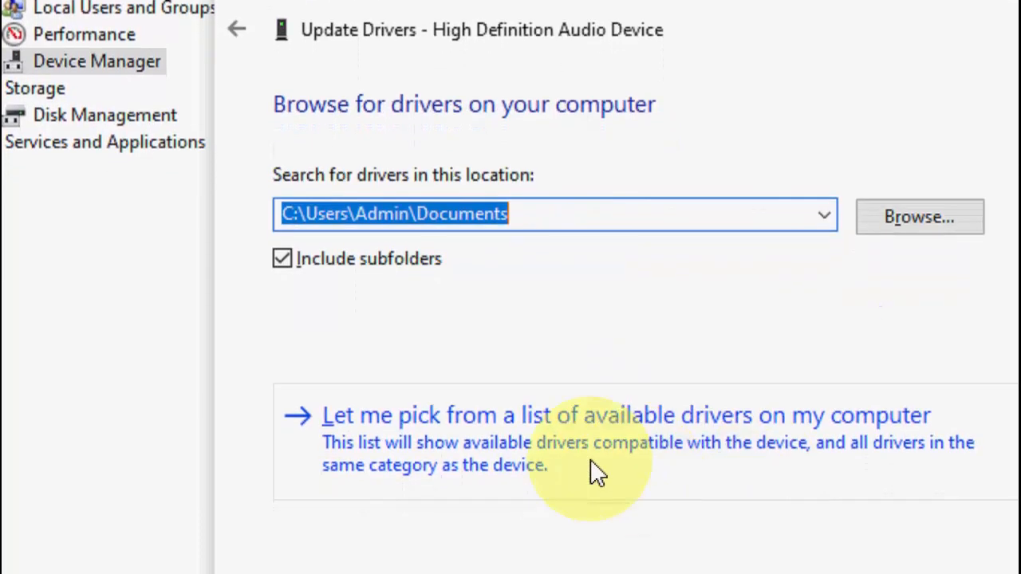
{"action": "left_click", "coordinate": [626, 414]}
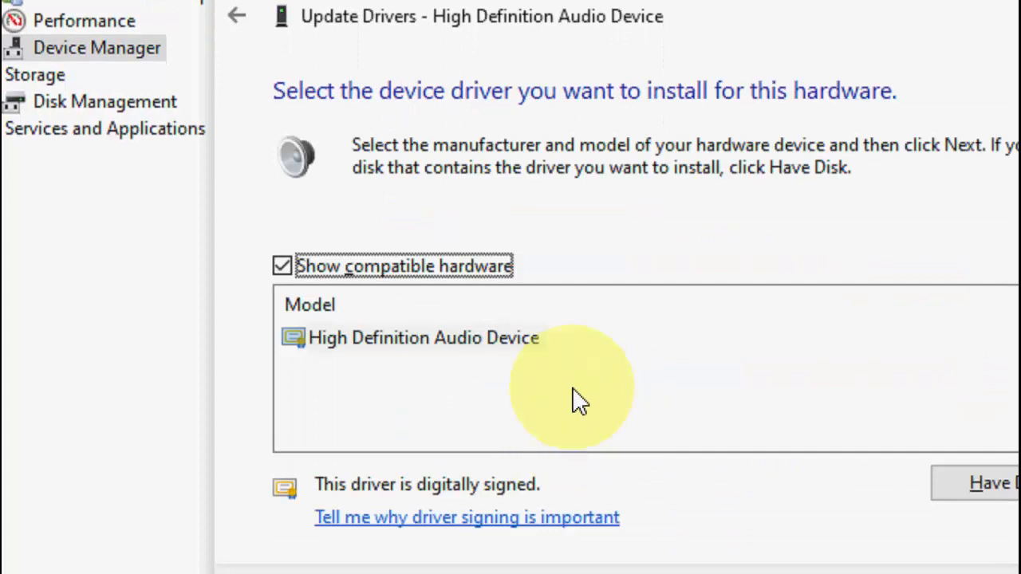
{"action": "left_click", "coordinate": [422, 337]}
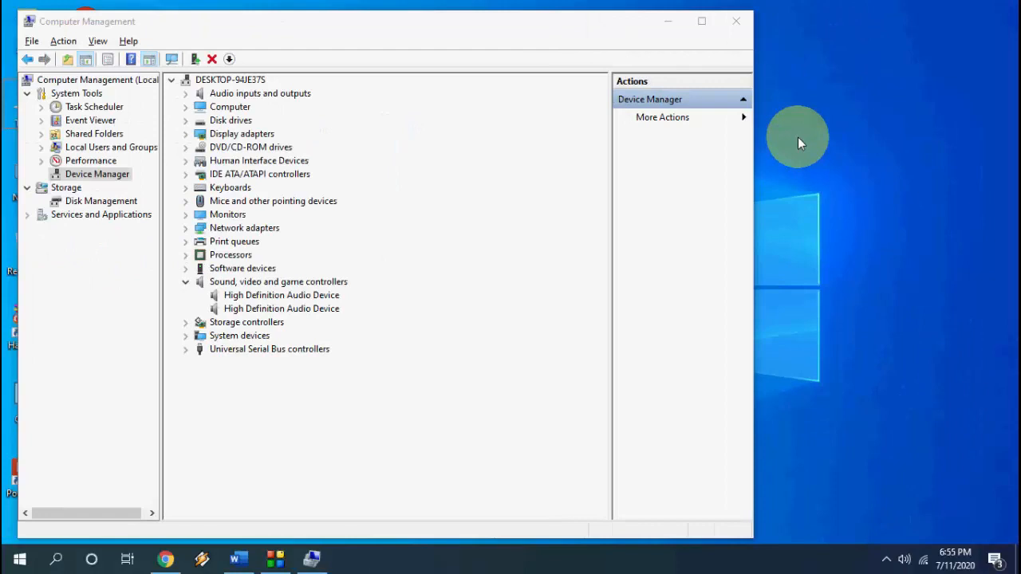
{"action": "mouse_move", "coordinate": [735, 20]}
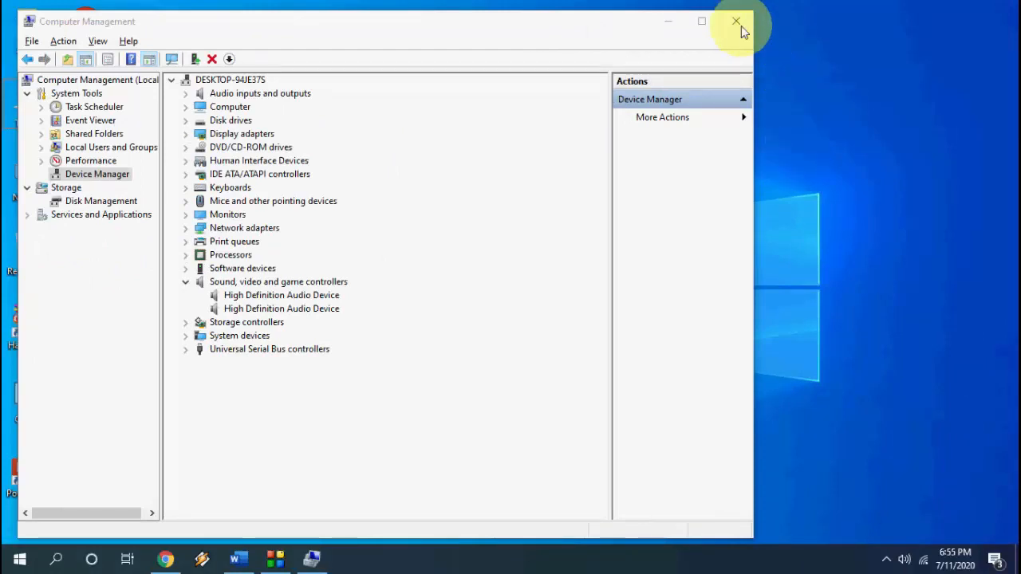
{"action": "left_click", "coordinate": [735, 20]}
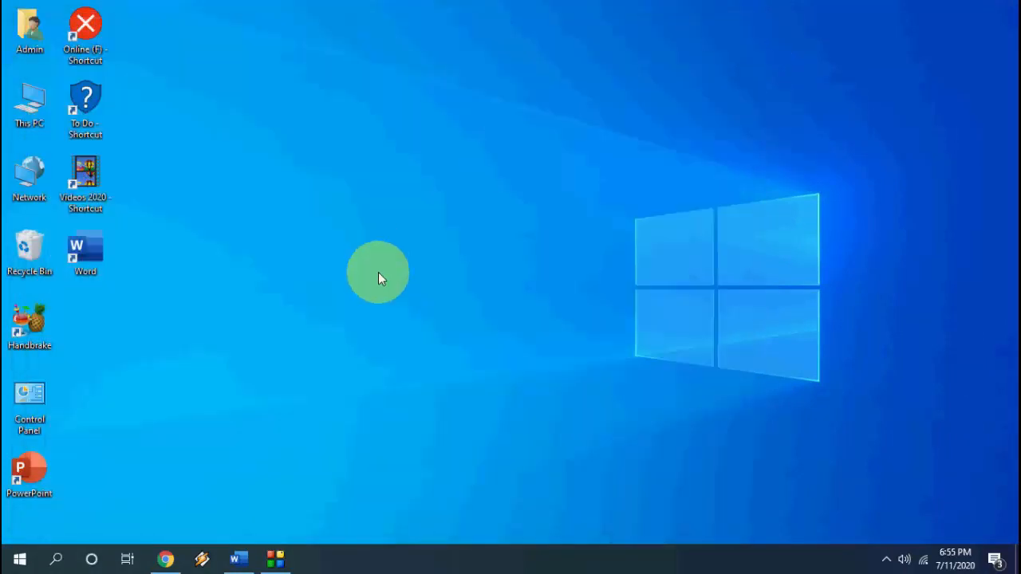
Step: Go to Settings > Update & Security > Troubleshoot via the Start menu
{"action": "left_click", "coordinate": [19, 558]}
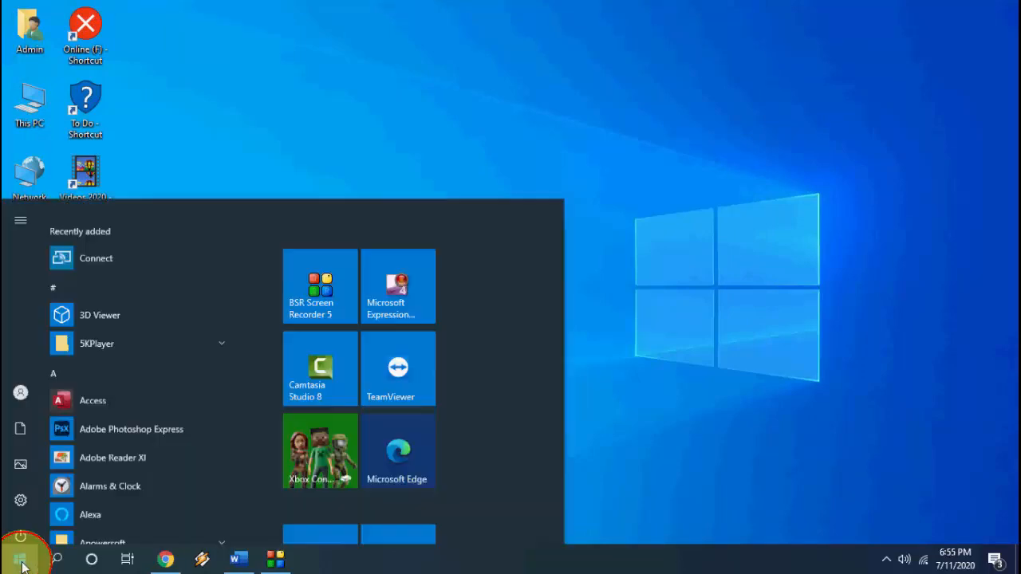
{"action": "left_click", "coordinate": [20, 500]}
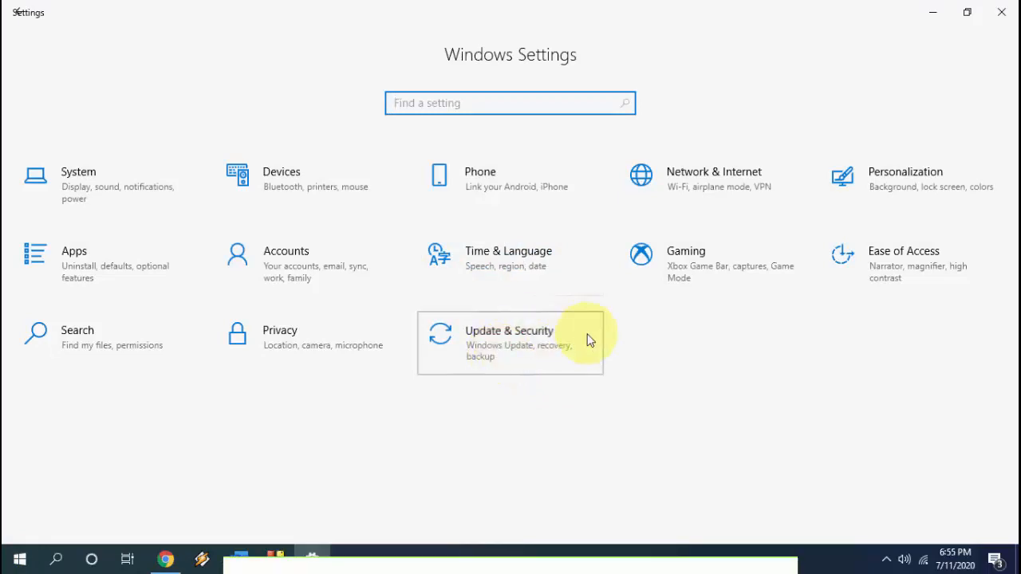
{"action": "left_click", "coordinate": [509, 343]}
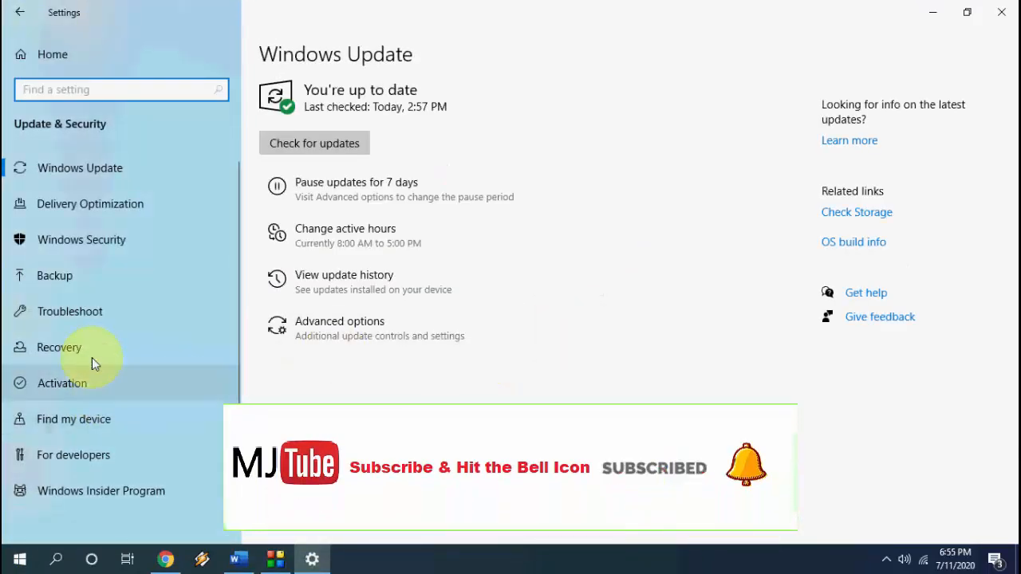
{"action": "left_click", "coordinate": [70, 311]}
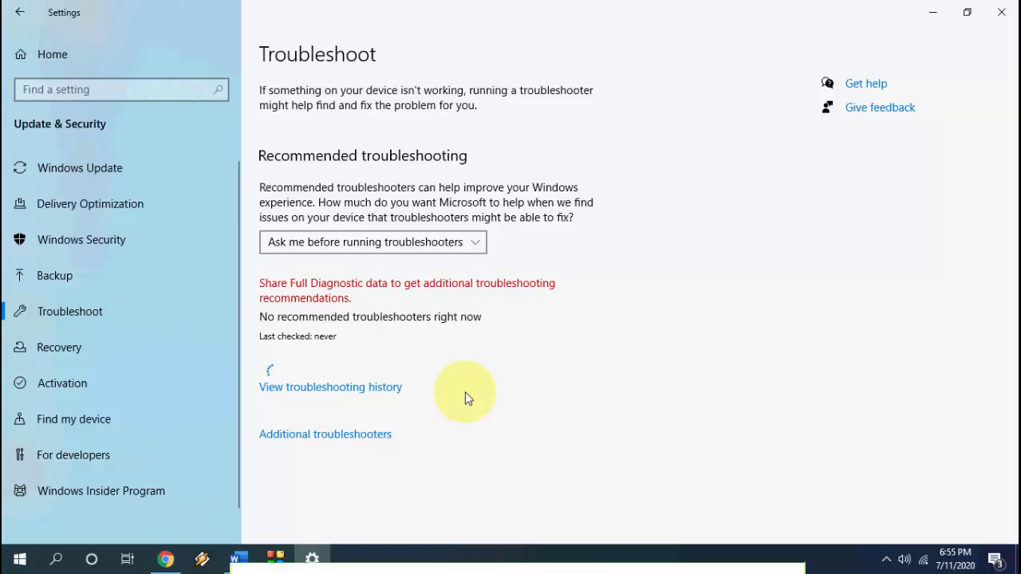
{"action": "mouse_move", "coordinate": [314, 446]}
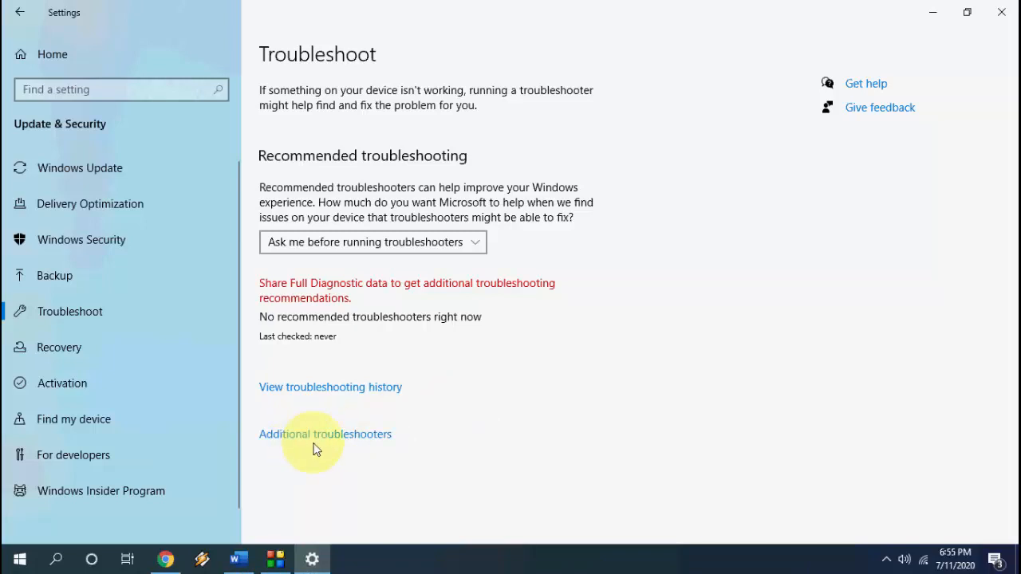
Step: Run the Playing Audio troubleshooter from Additional troubleshooters, keeping Speakers selected
{"action": "left_click", "coordinate": [324, 434]}
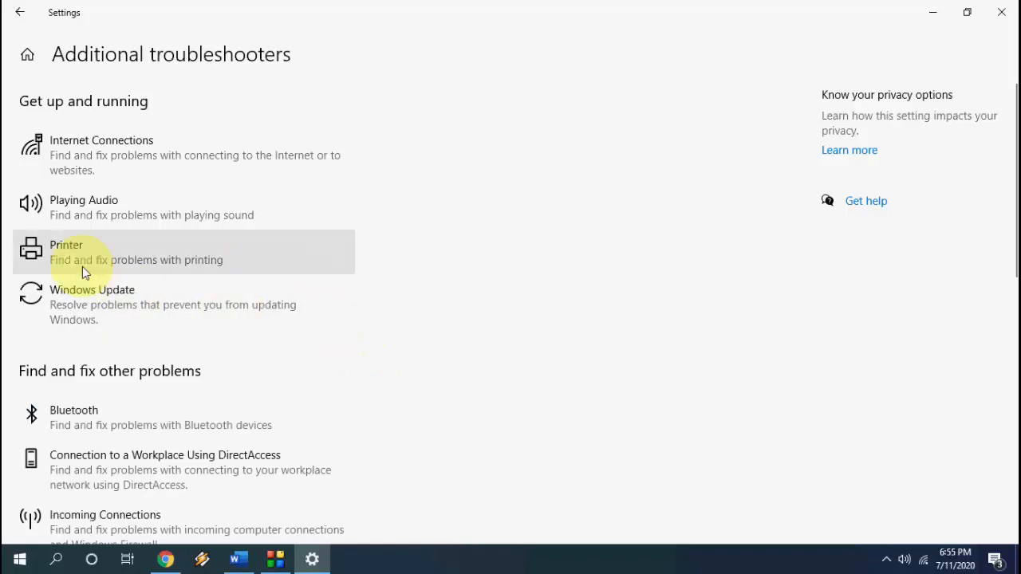
{"action": "mouse_move", "coordinate": [103, 215]}
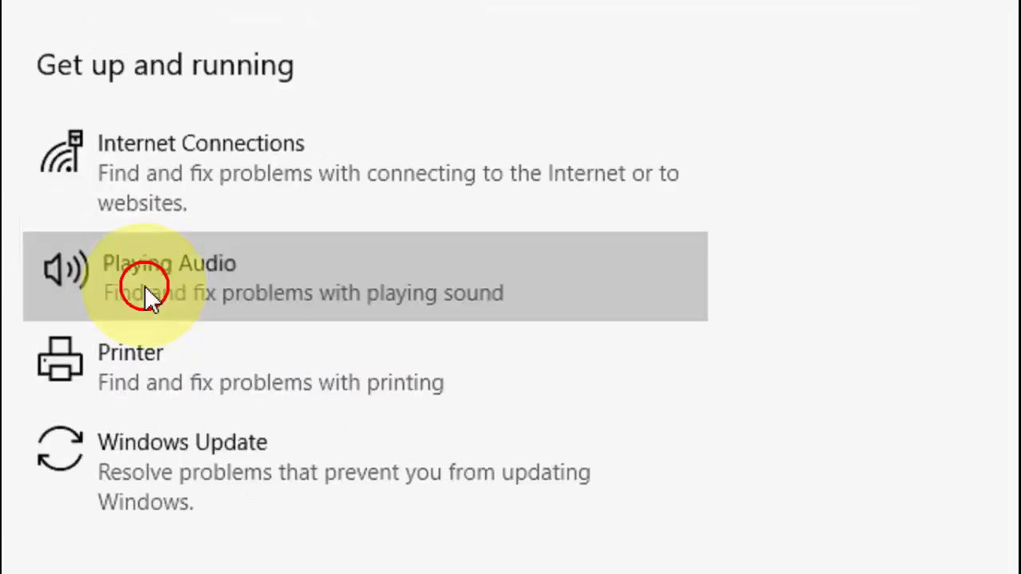
{"action": "left_click", "coordinate": [152, 275]}
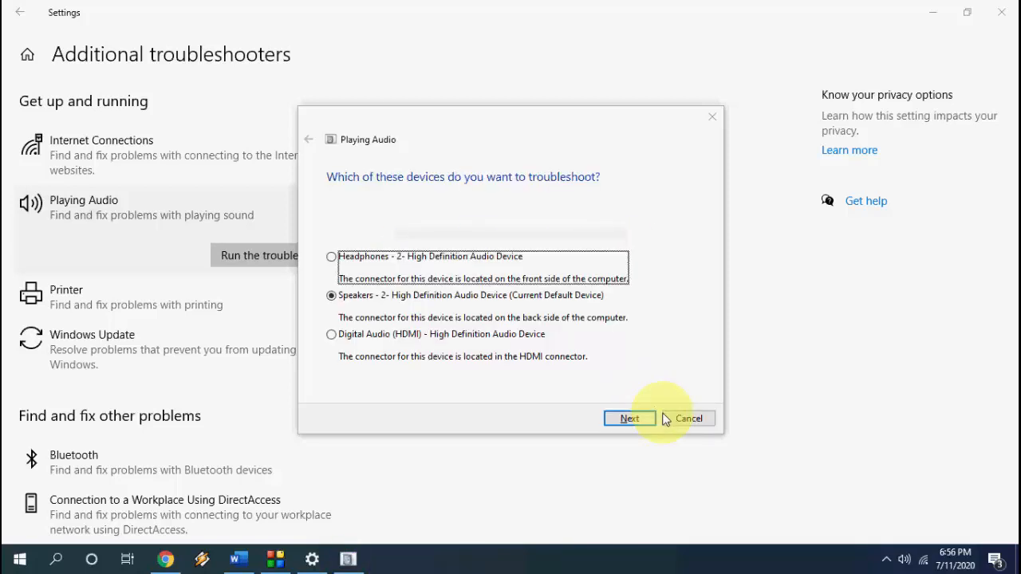
{"action": "left_click", "coordinate": [687, 418]}
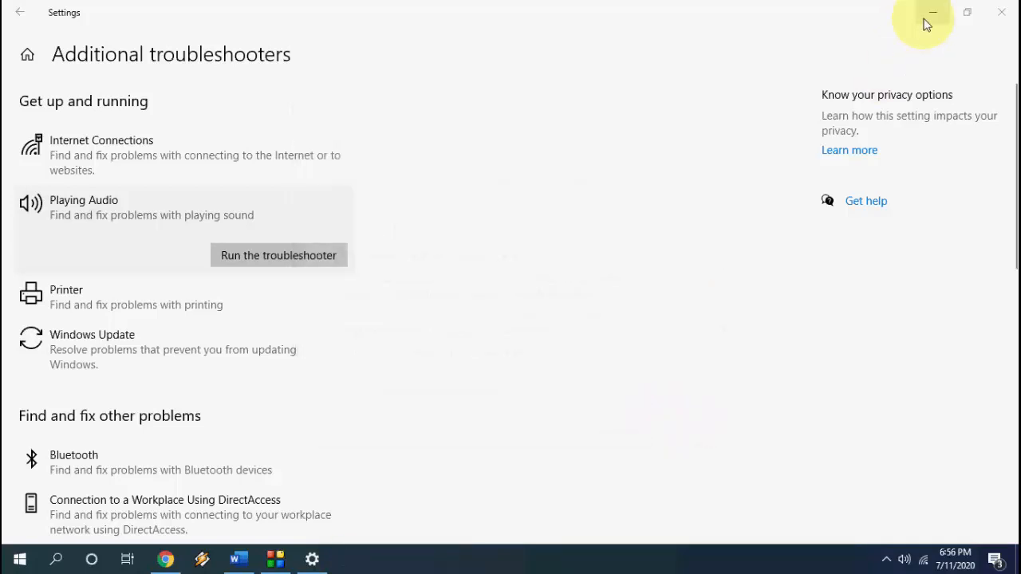